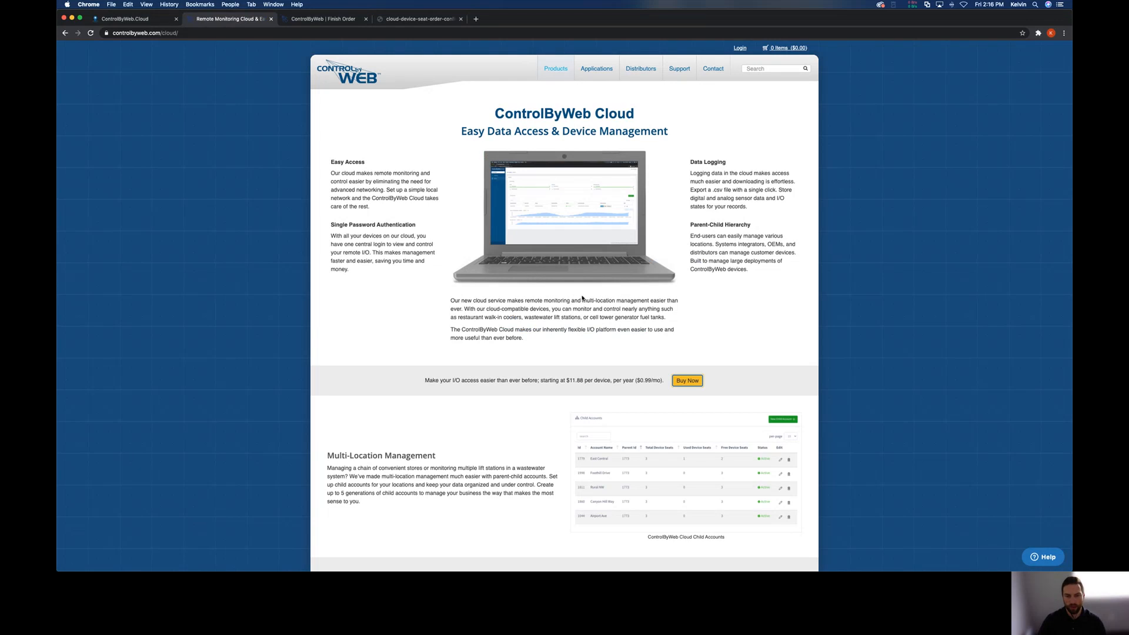
{"action": "mouse_move", "coordinate": [522, 169]}
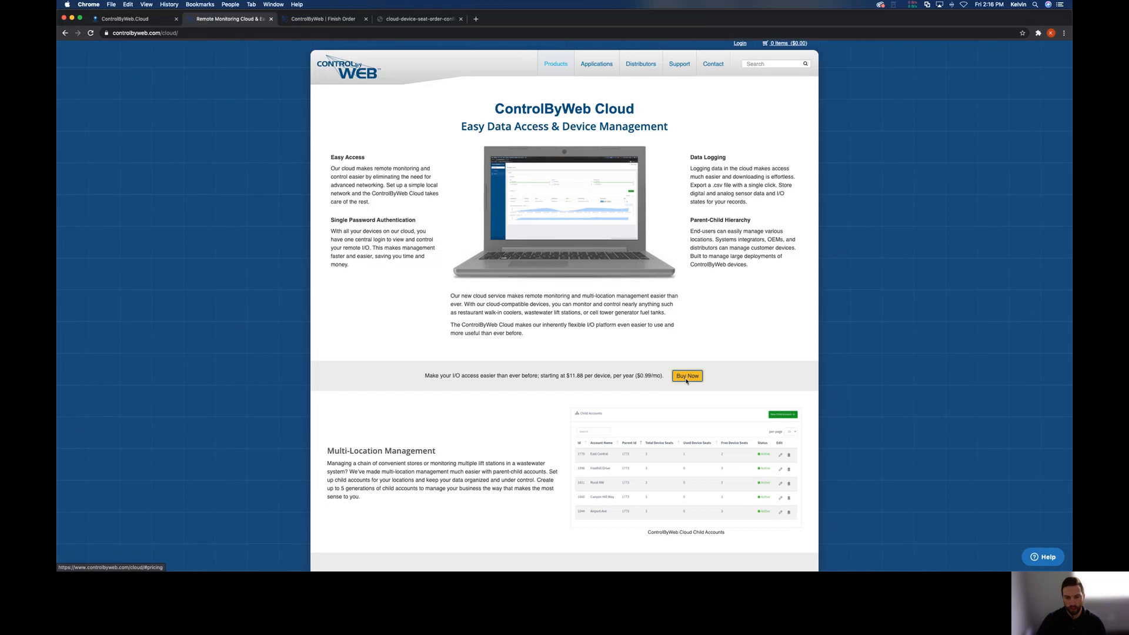
Buy a Basic Device Seat and check out to the order-submitted thank-you page.
{"action": "left_click", "coordinate": [686, 375]}
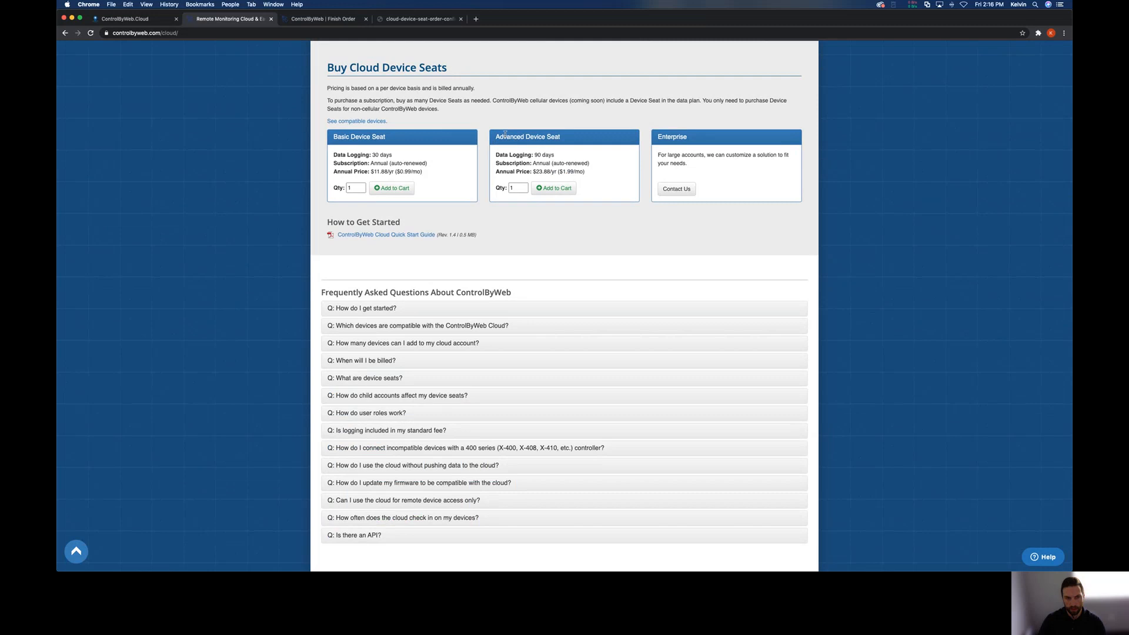
{"action": "mouse_move", "coordinate": [431, 161]}
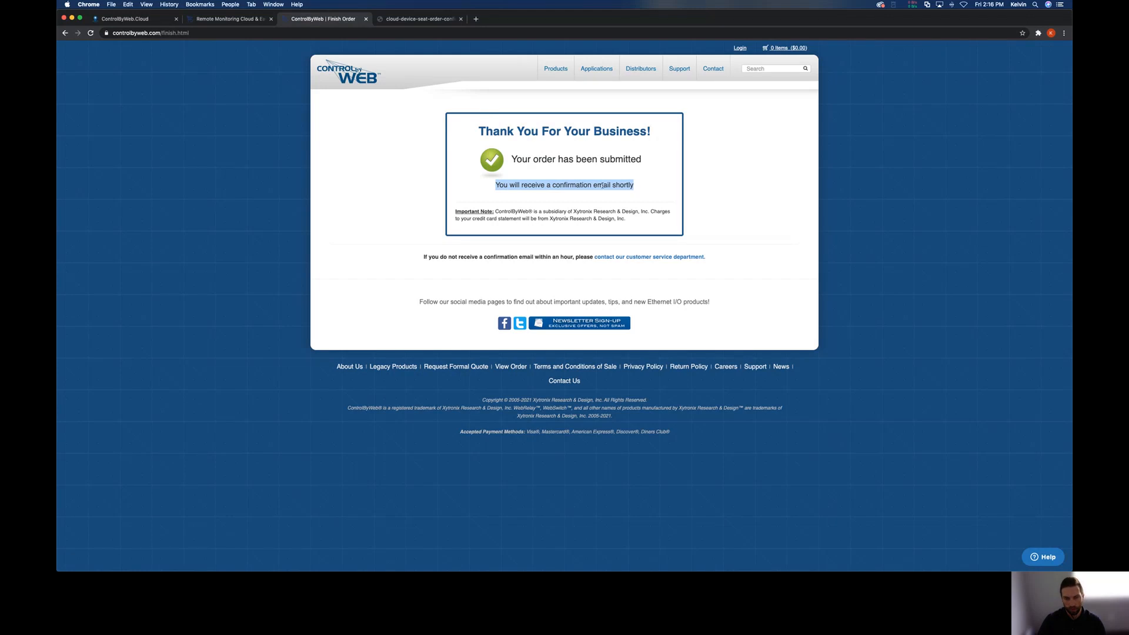
{"action": "left_click", "coordinate": [418, 18]}
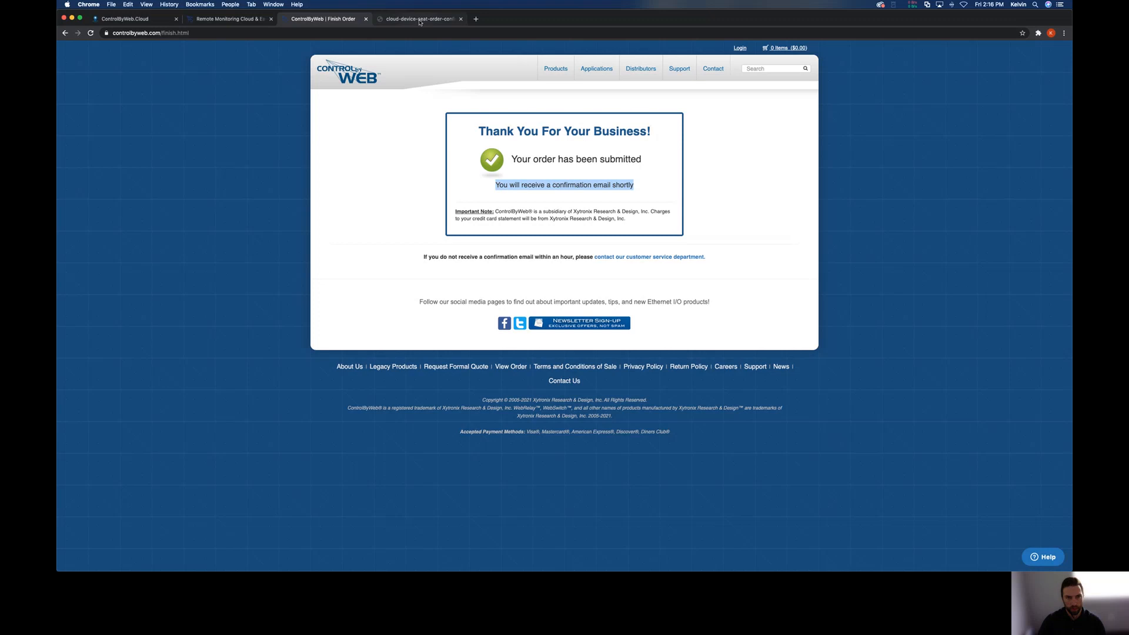
View the cloud-device-seat-order-confirmation email image listing the device seat code.
{"action": "left_click", "coordinate": [418, 18]}
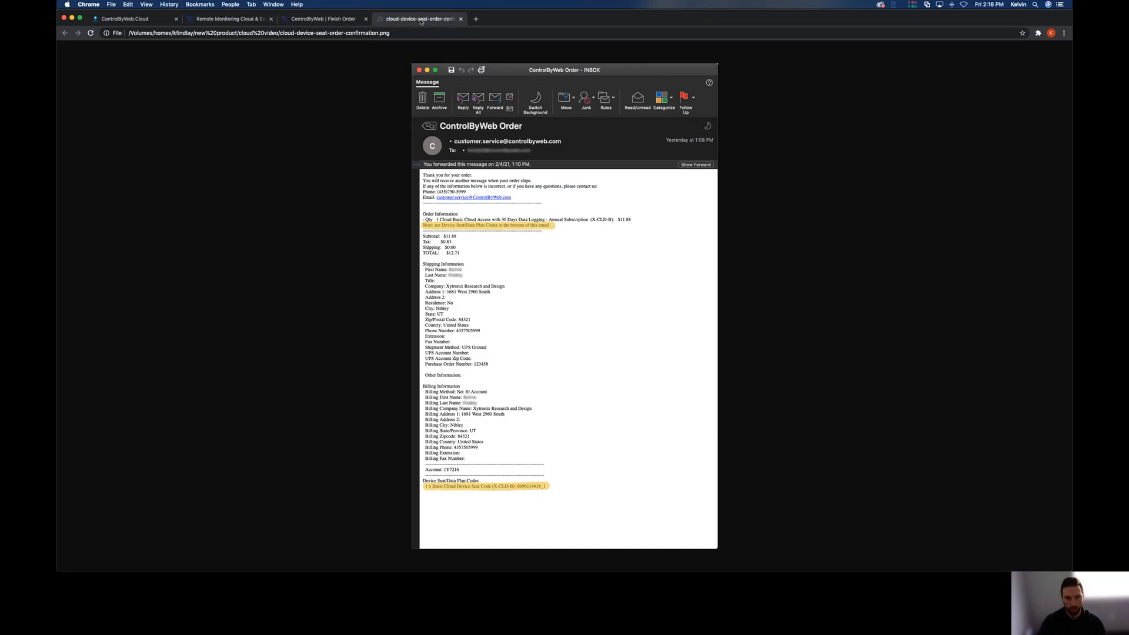
{"action": "mouse_move", "coordinate": [586, 225]}
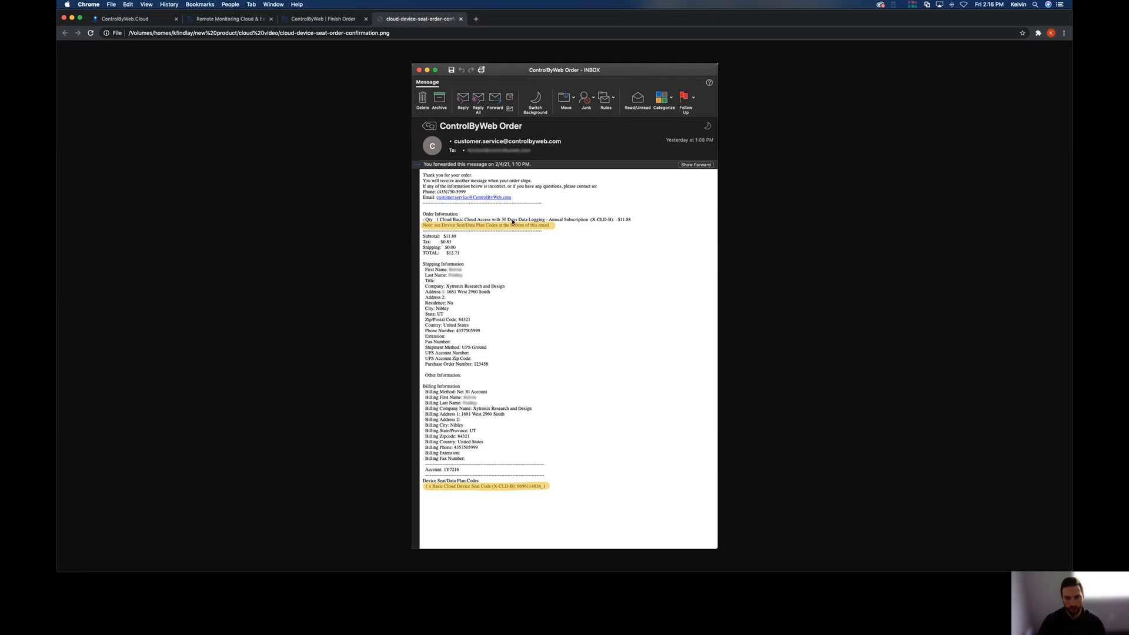
{"action": "mouse_move", "coordinate": [593, 227]}
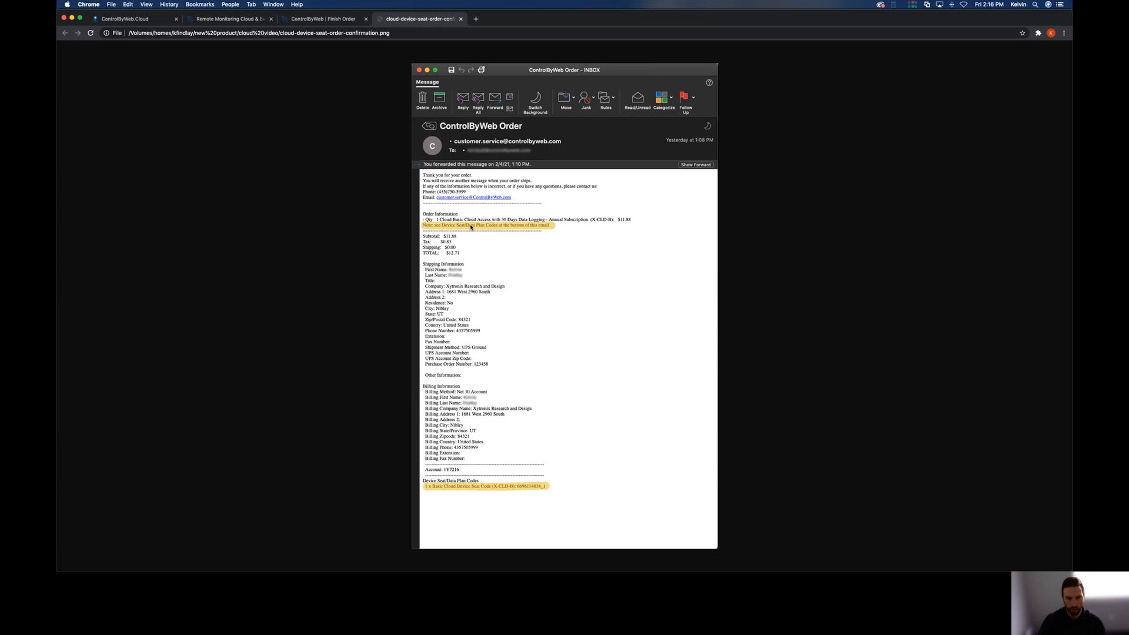
{"action": "mouse_move", "coordinate": [442, 227]}
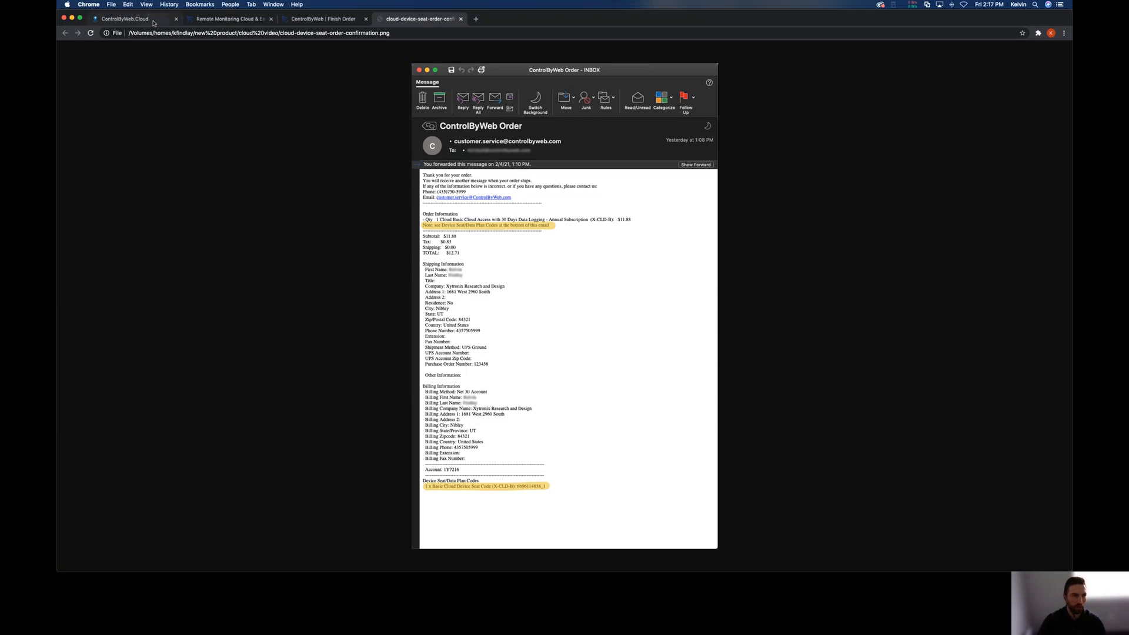
Switch to the ControlByWeb.Cloud Summary page and review the Seat Details panel.
{"action": "left_click", "coordinate": [129, 19]}
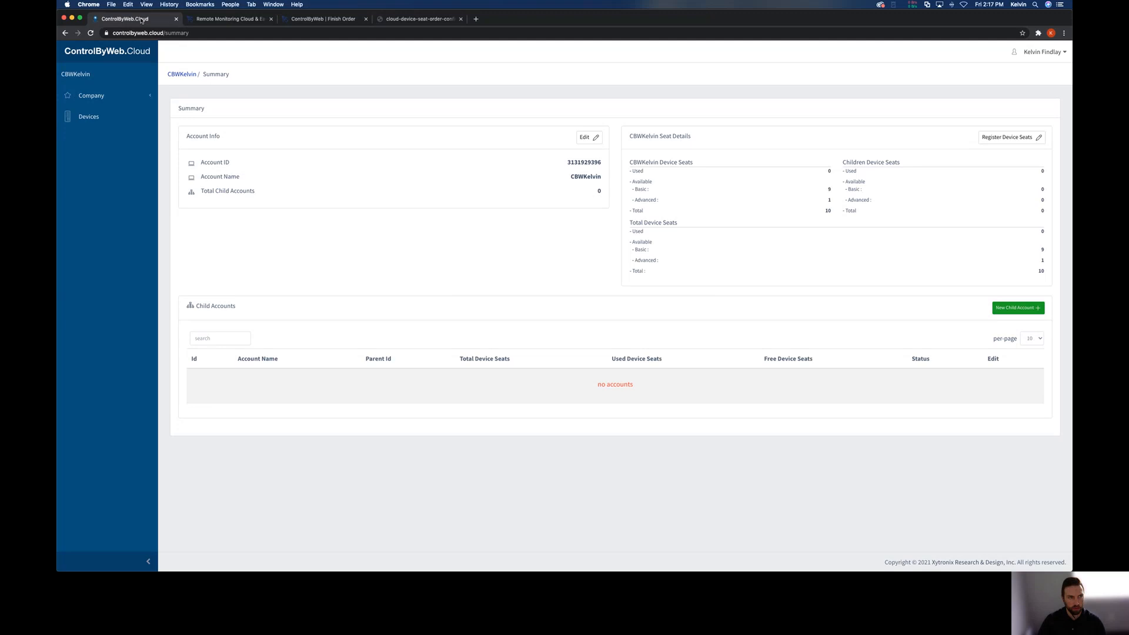
{"action": "mouse_move", "coordinate": [233, 46]}
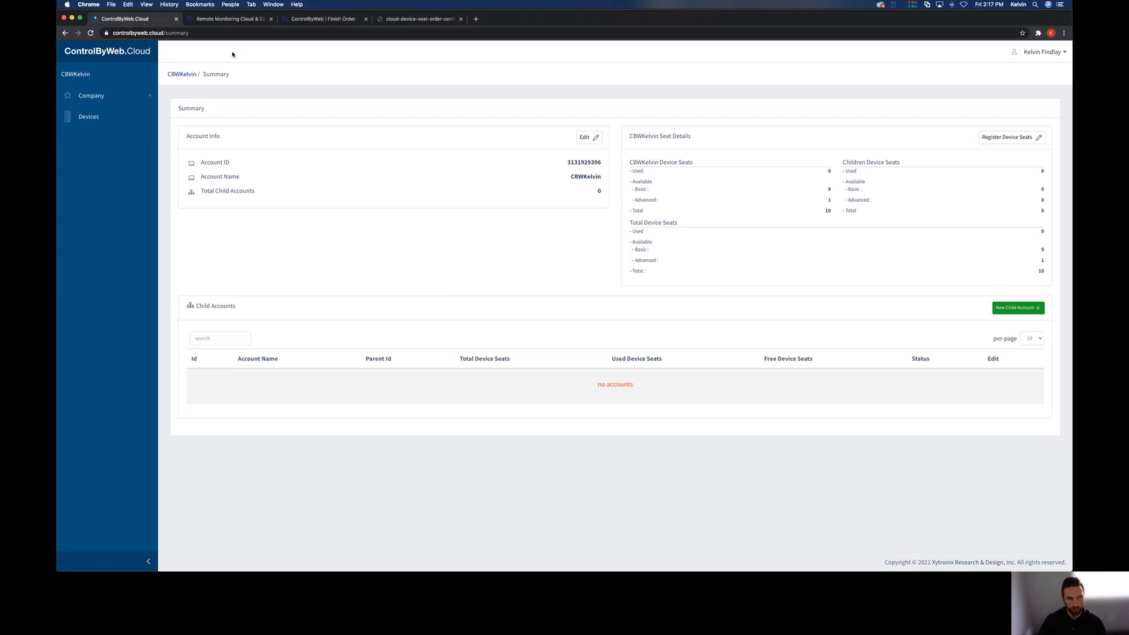
{"action": "mouse_move", "coordinate": [462, 269]}
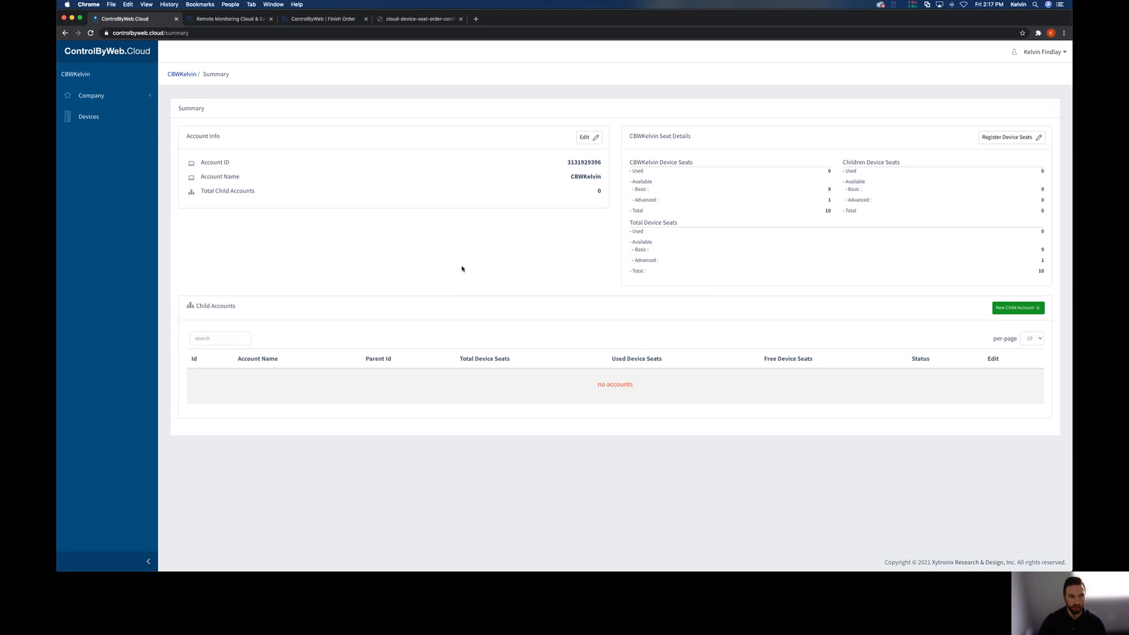
{"action": "mouse_move", "coordinate": [1045, 117]}
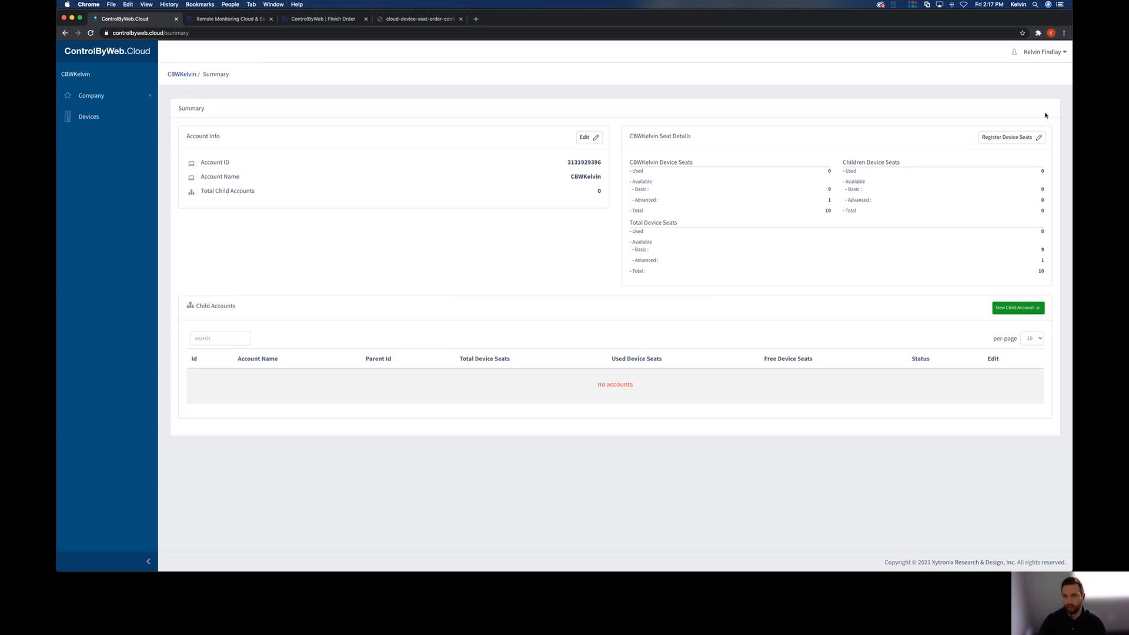
{"action": "mouse_move", "coordinate": [826, 192]}
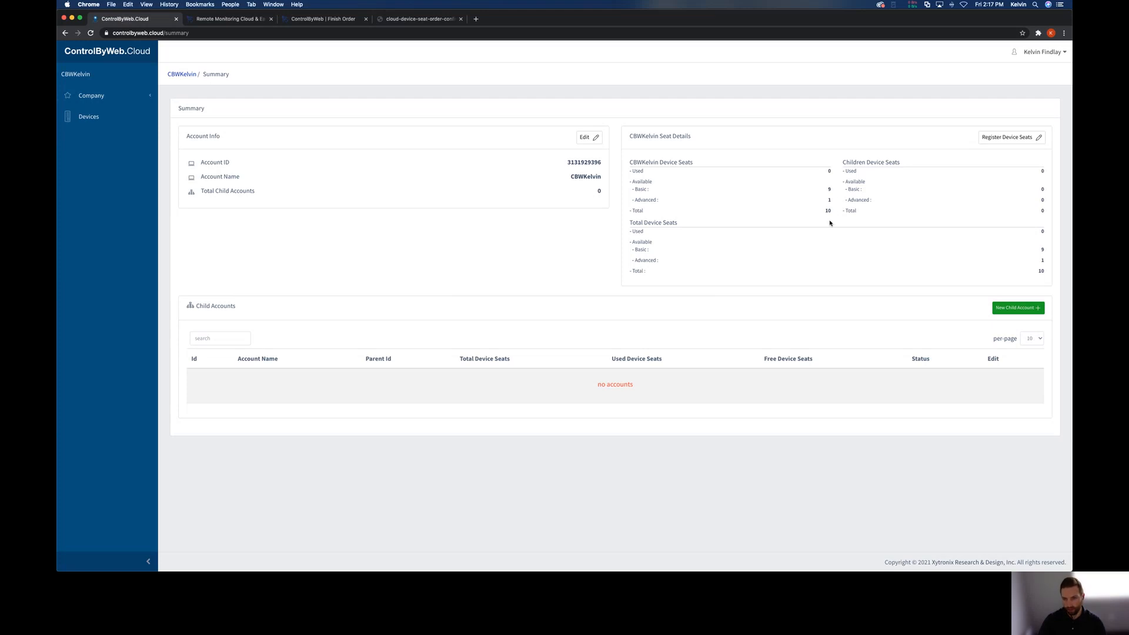
{"action": "mouse_move", "coordinate": [830, 203]}
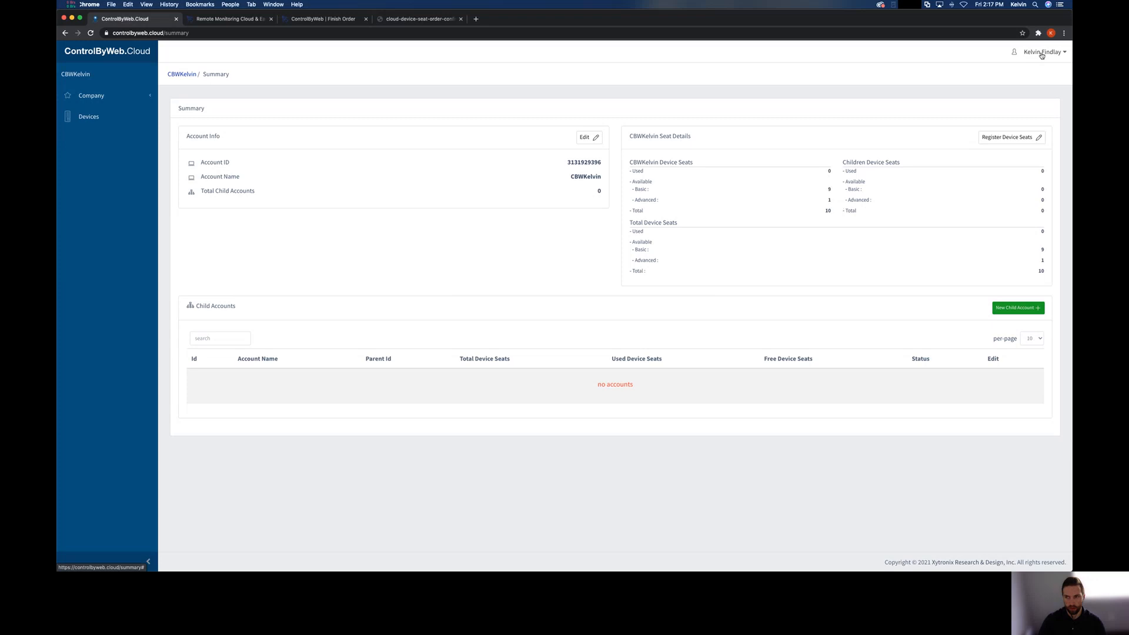
{"action": "left_click", "coordinate": [1041, 51]}
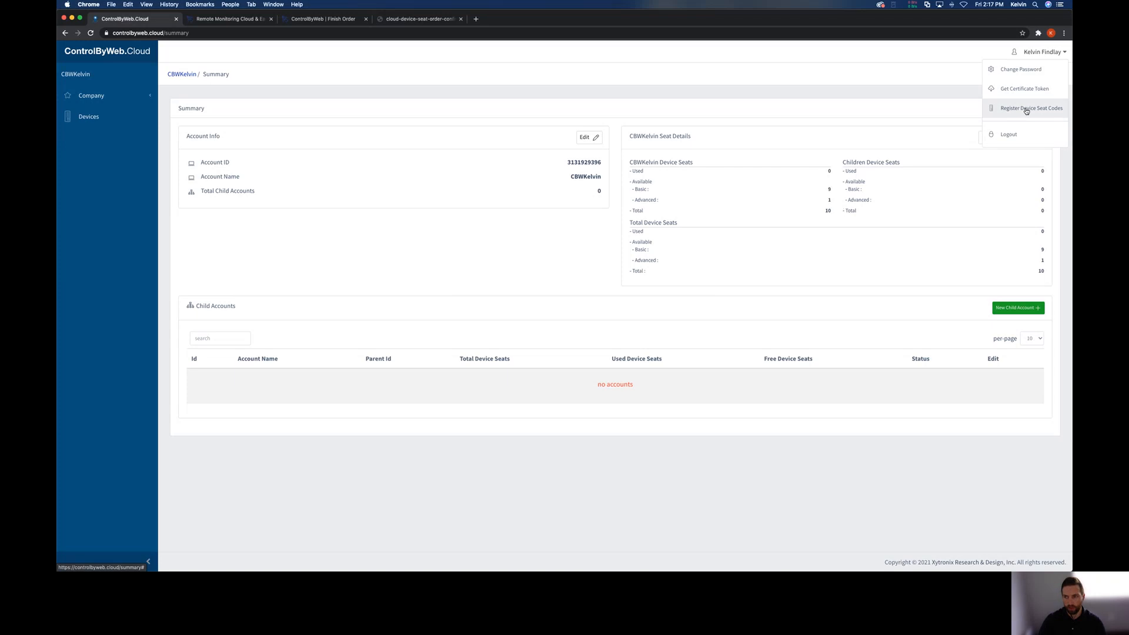
{"action": "left_click", "coordinate": [1031, 108]}
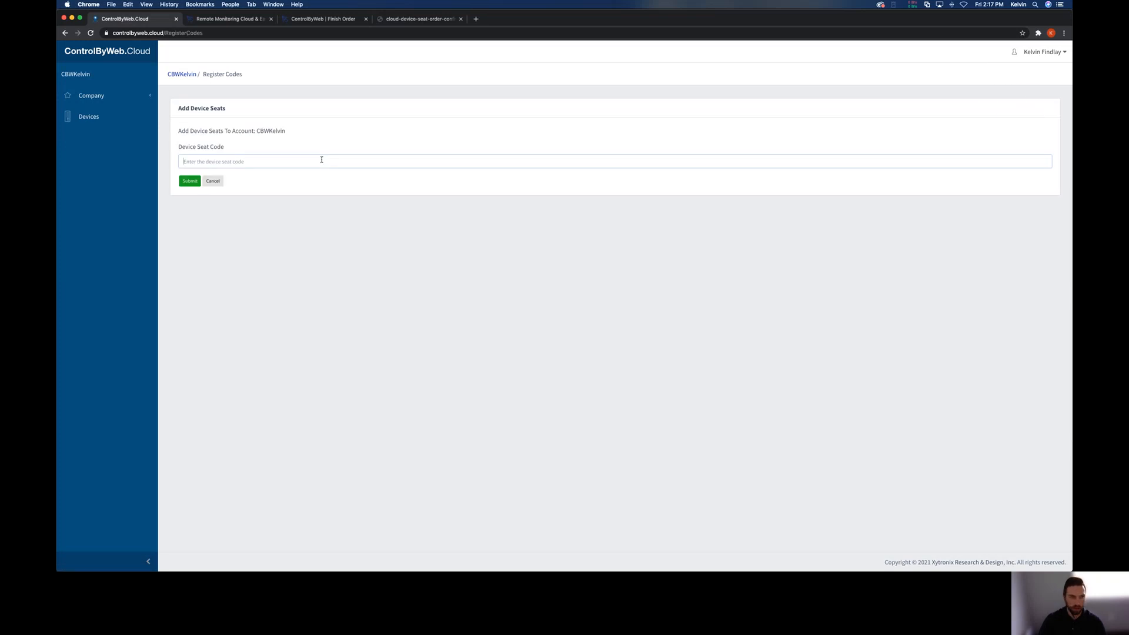
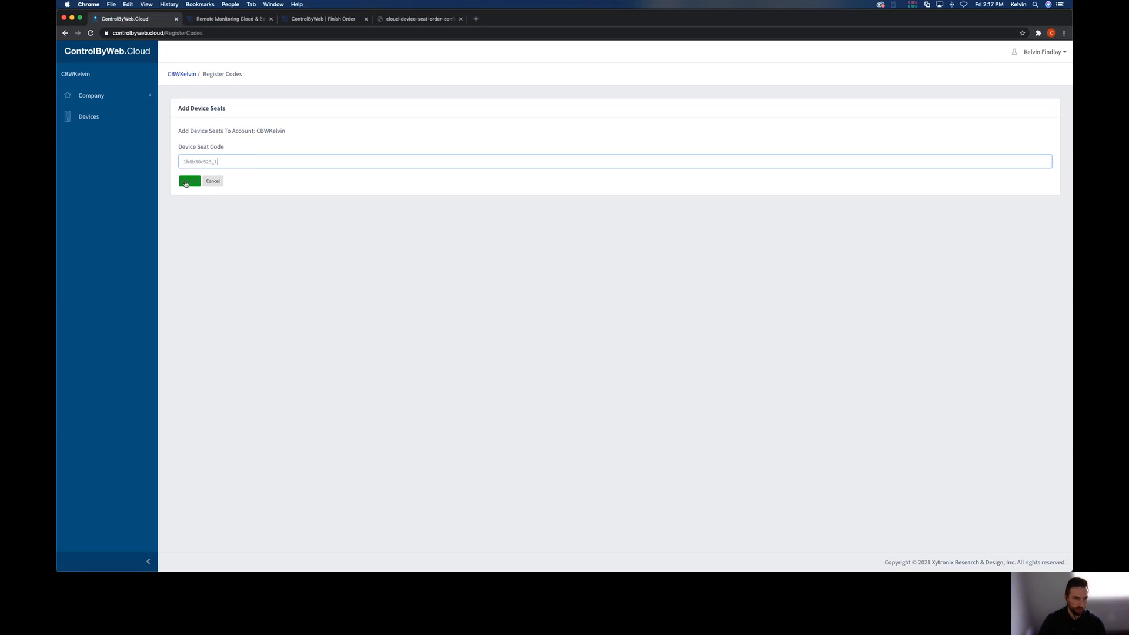
{"action": "left_click", "coordinate": [189, 182]}
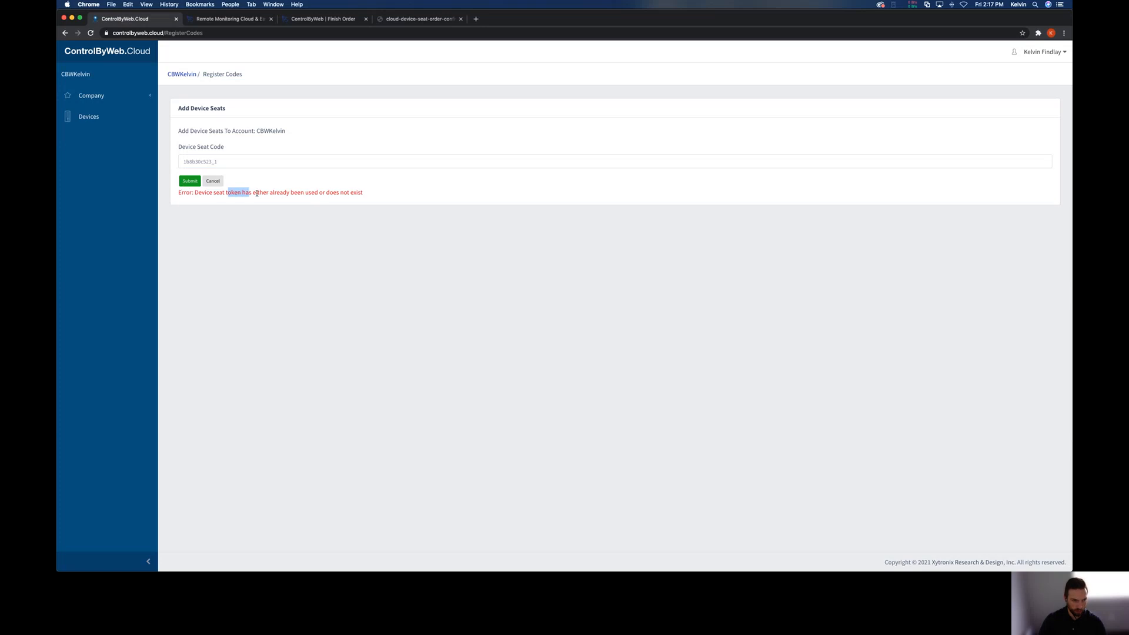
Highlight the seat-token error message before returning to the Summary page.
{"action": "left_click_drag", "start_coordinate": [229, 192], "coordinate": [362, 191]}
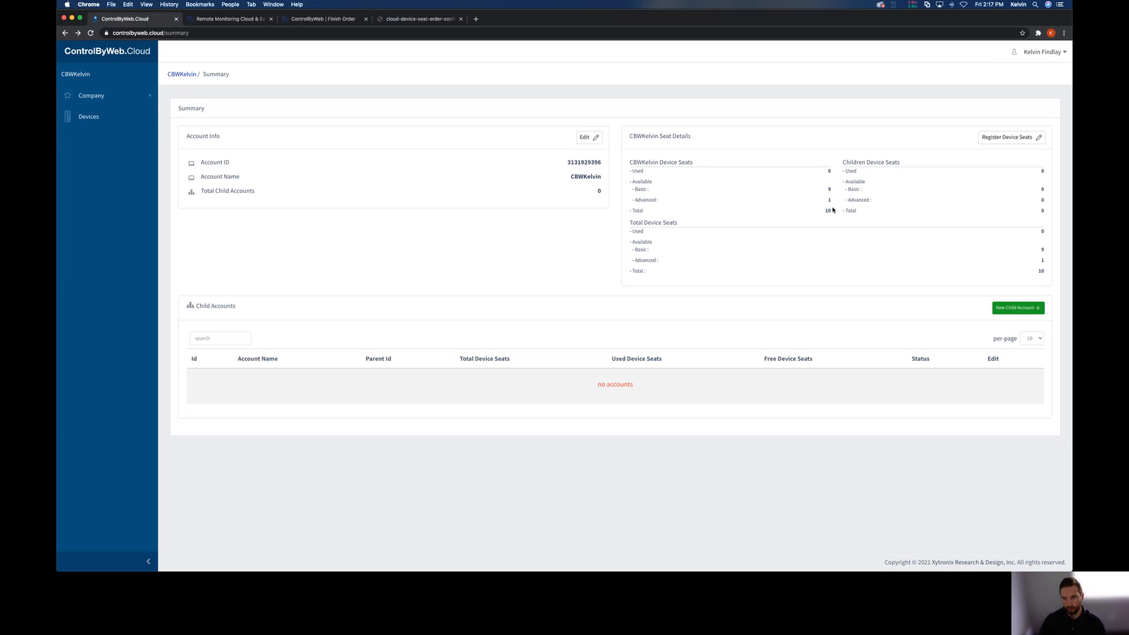
{"action": "mouse_move", "coordinate": [823, 191]}
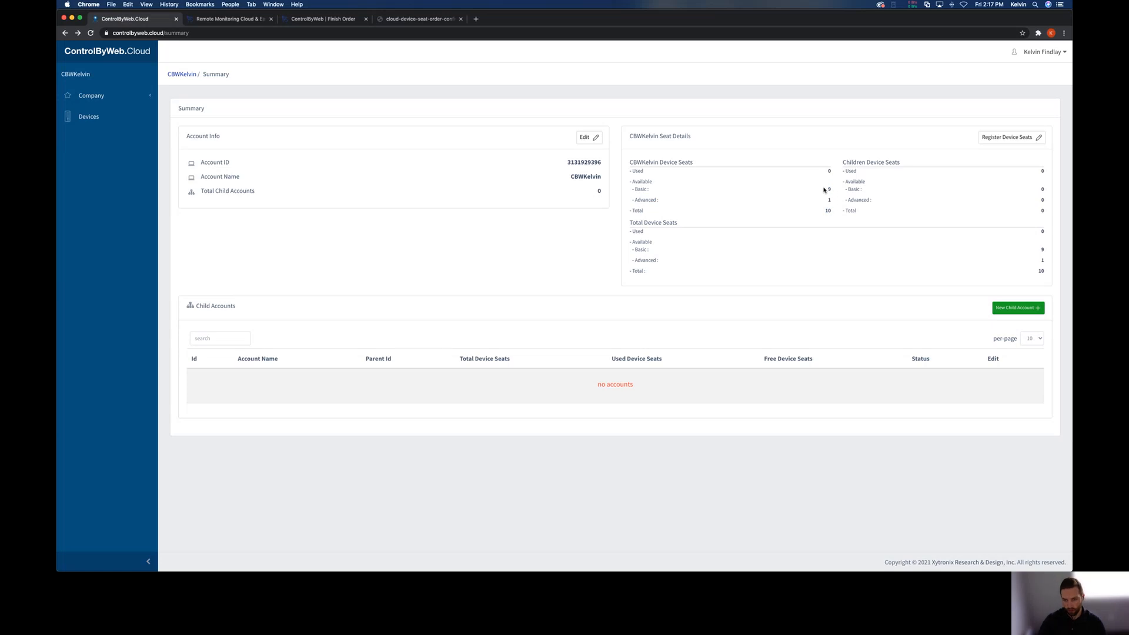